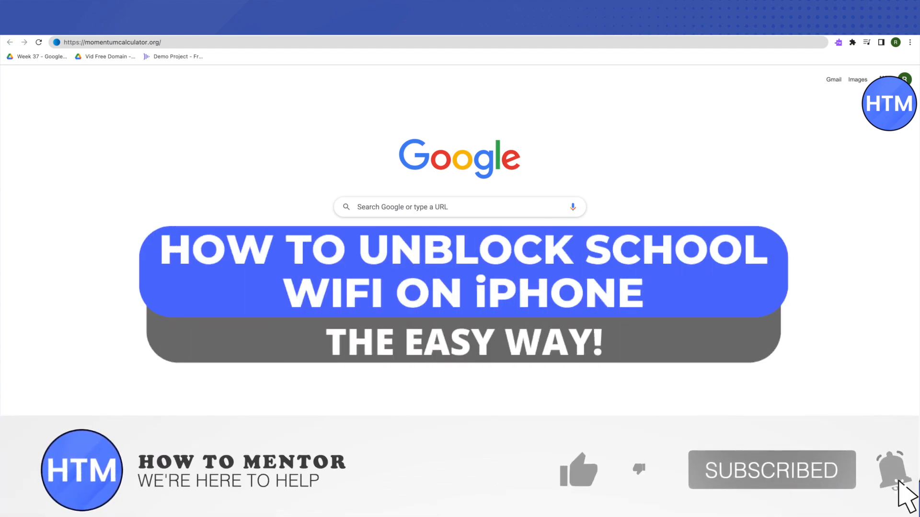
{"action": "left_click", "coordinate": [578, 470]}
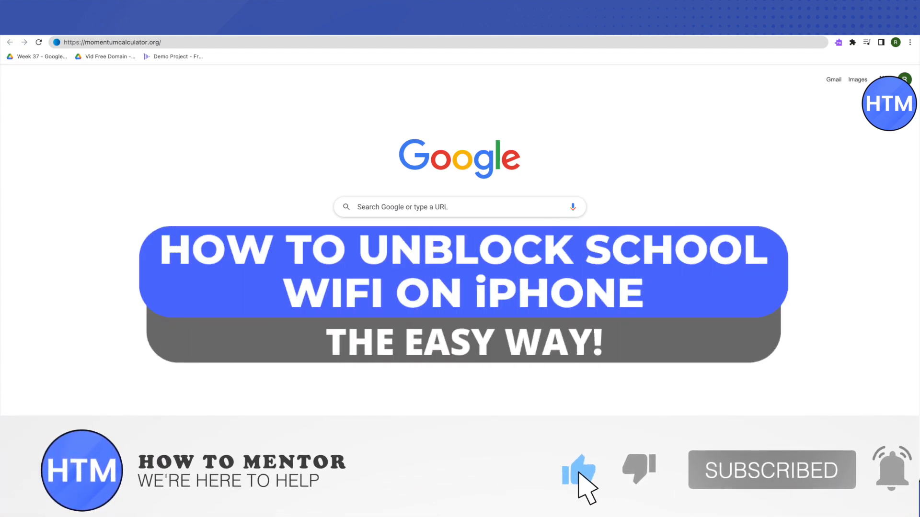